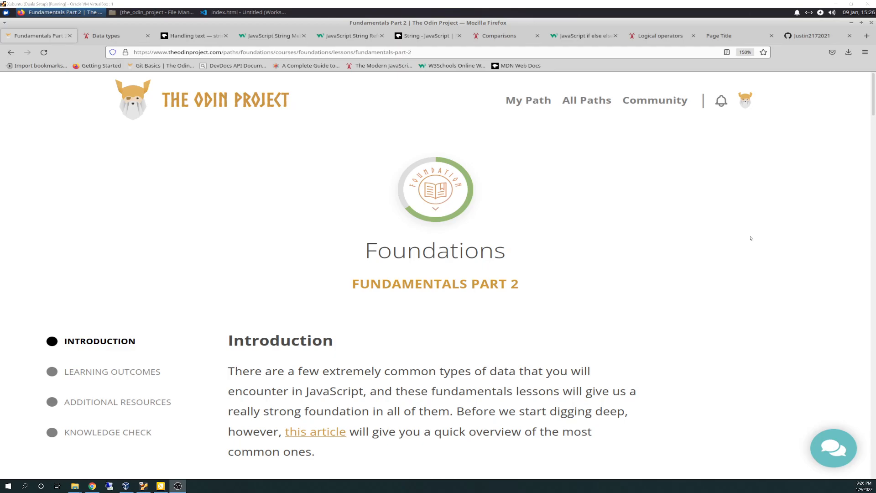
Scroll the Fundamentals Part 2 lesson past the Introduction to Learning Outcomes and the Strings heading
{"action": "scroll", "scroll_direction": "down", "scroll_amount": 3}
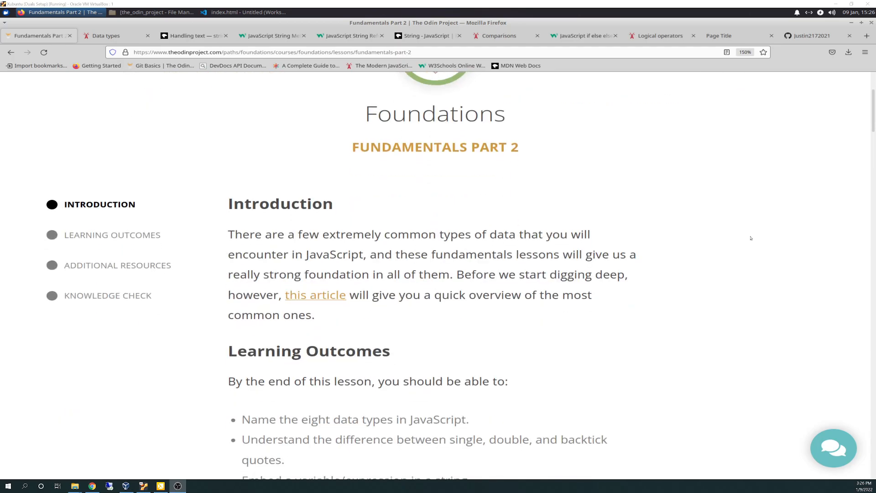
{"action": "scroll", "scroll_direction": "down", "scroll_amount": 3}
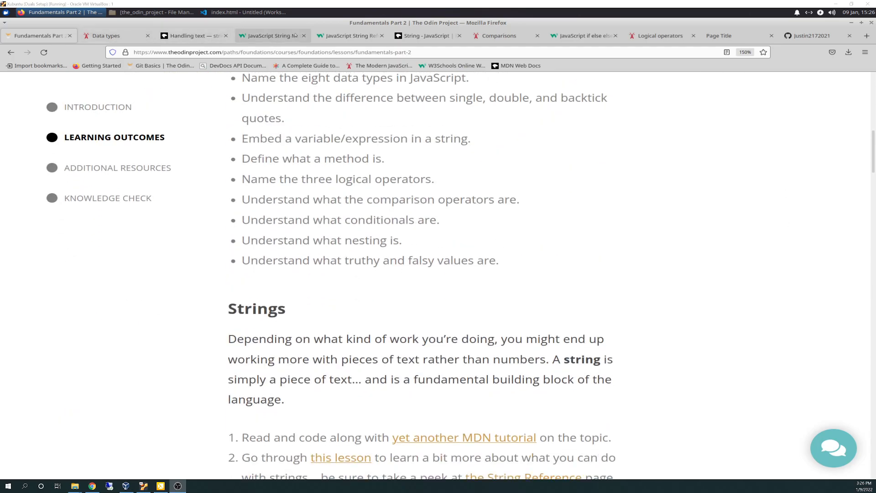
{"action": "left_click", "coordinate": [497, 35]}
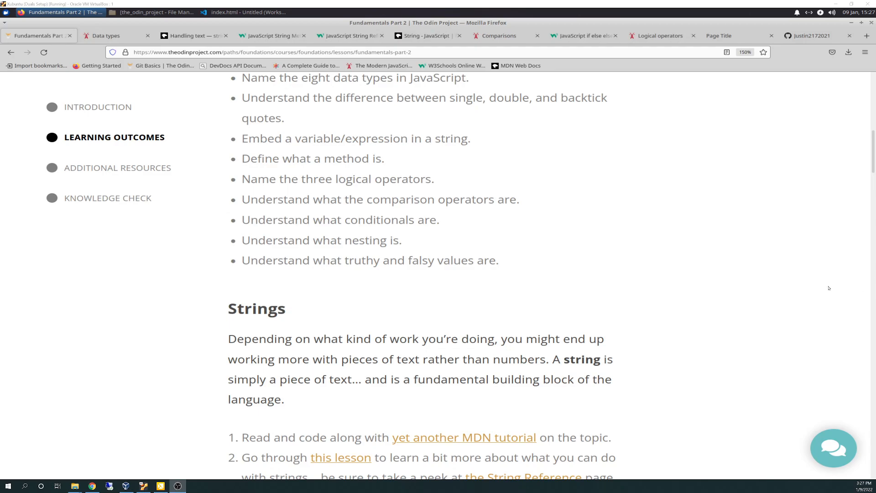
{"action": "mouse_move", "coordinate": [471, 238]}
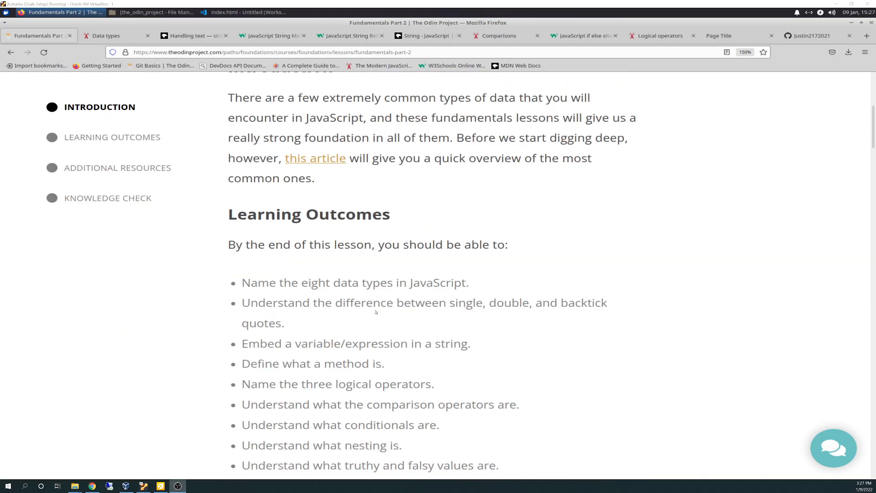
{"action": "scroll", "scroll_direction": "down", "scroll_amount": 3}
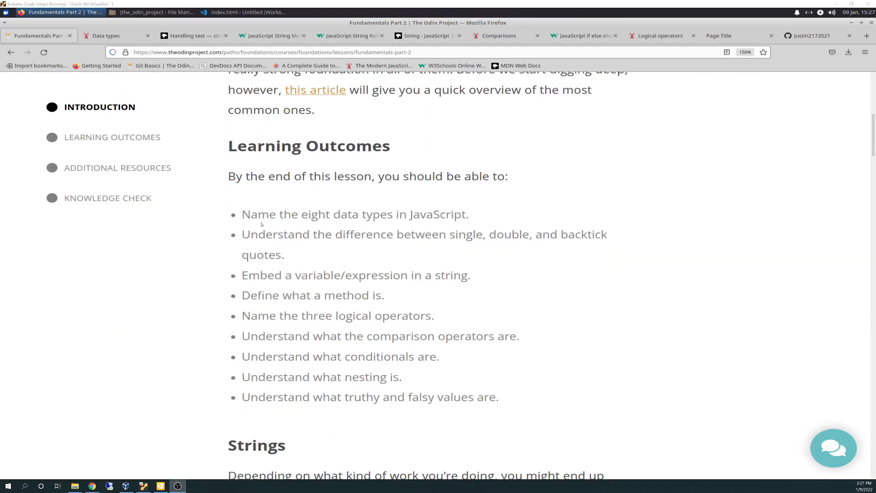
{"action": "scroll", "scroll_direction": "down", "scroll_amount": 3}
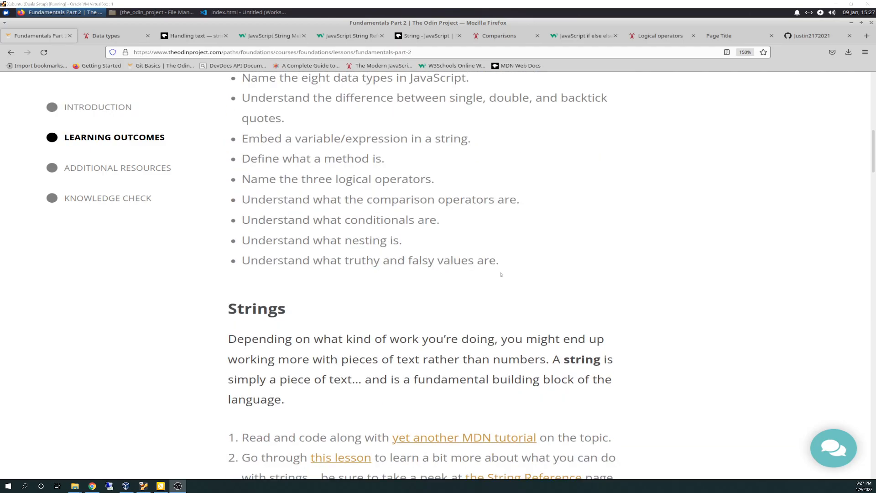
{"action": "mouse_move", "coordinate": [403, 240]}
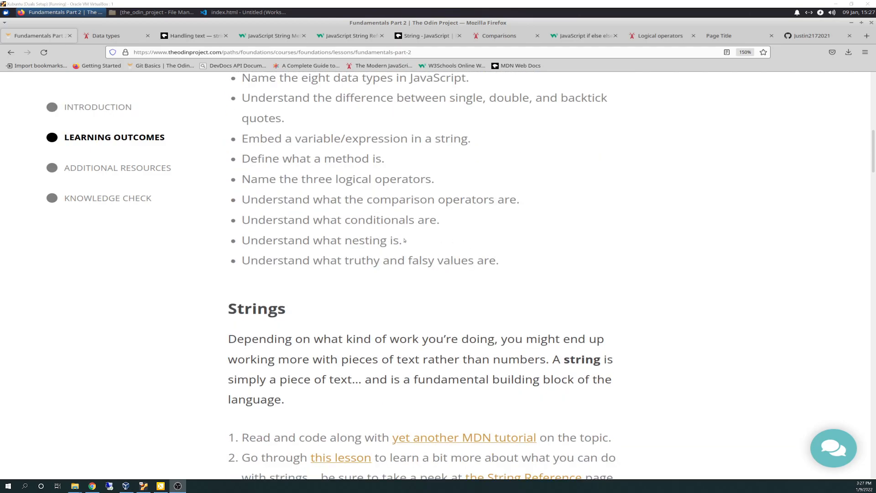
Scroll down through the Strings section's three reading steps to the Conditionals heading
{"action": "scroll", "scroll_direction": "down", "scroll_amount": 3}
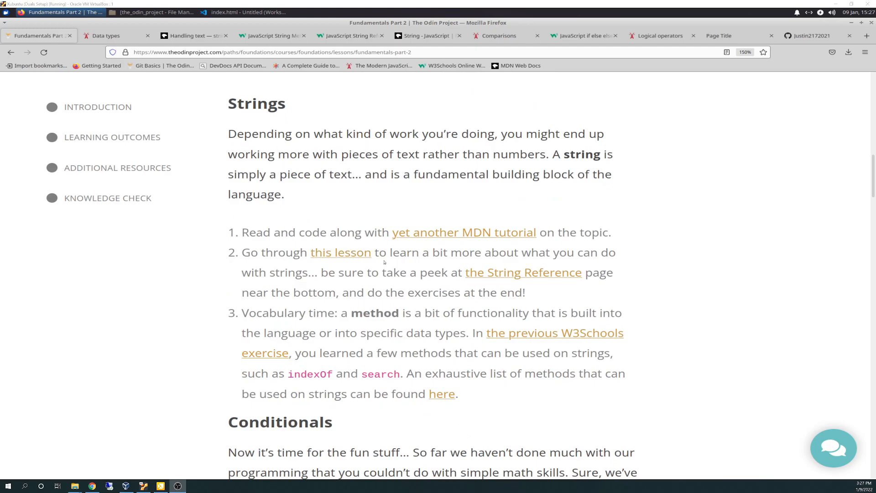
{"action": "mouse_move", "coordinate": [226, 220]}
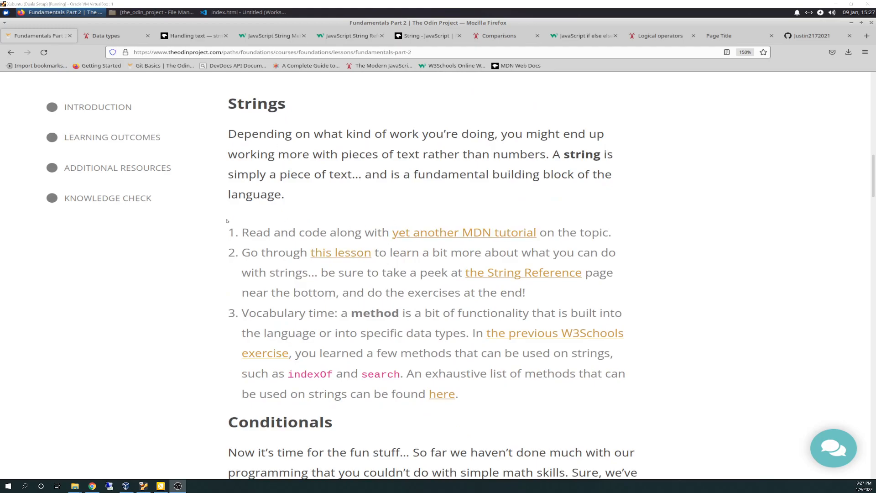
{"action": "mouse_move", "coordinate": [463, 284]}
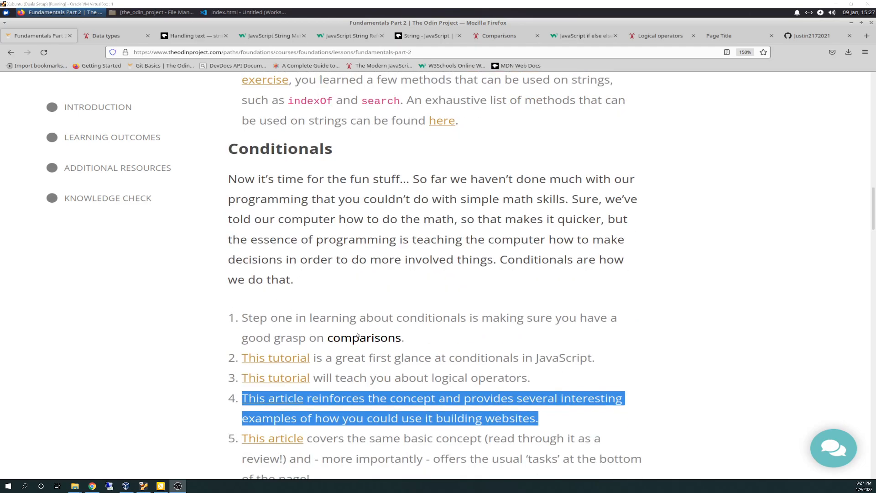
{"action": "mouse_move", "coordinate": [367, 351]}
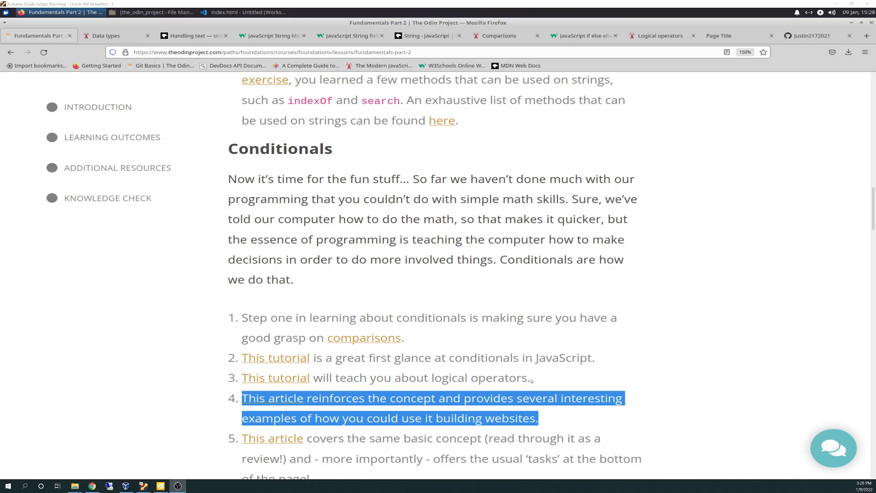
{"action": "mouse_move", "coordinate": [517, 411]}
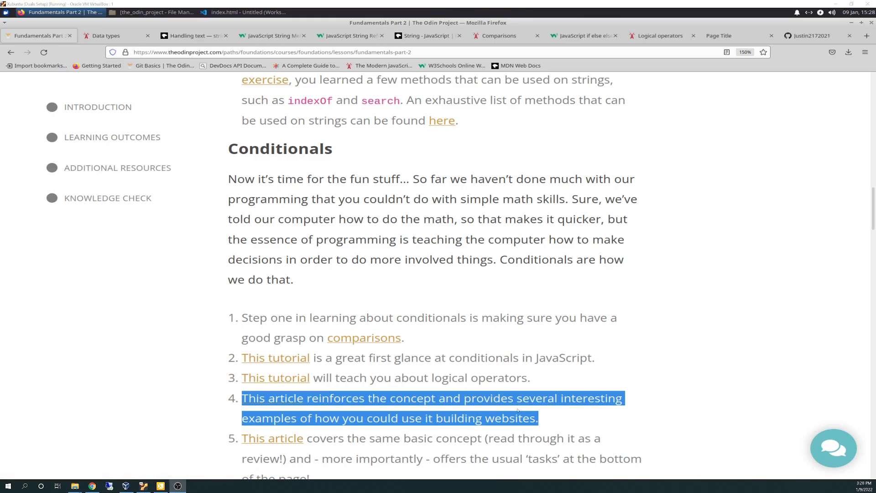
{"action": "mouse_move", "coordinate": [337, 412]}
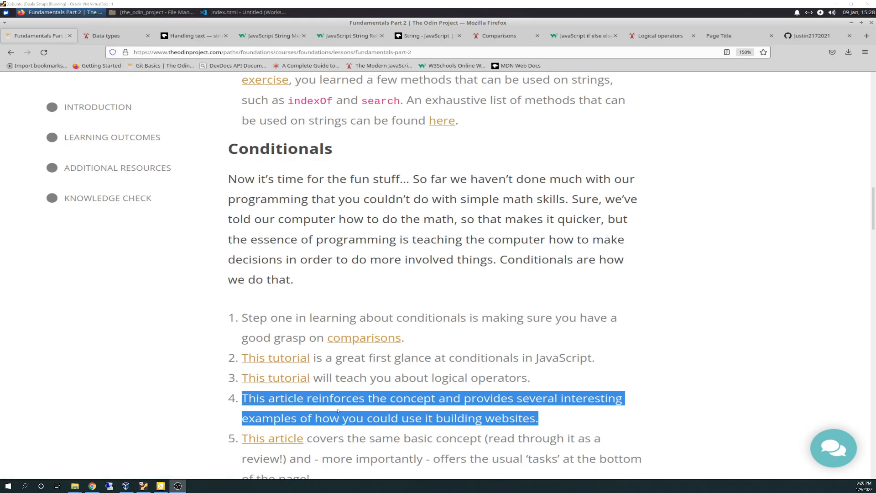
{"action": "mouse_move", "coordinate": [604, 408]}
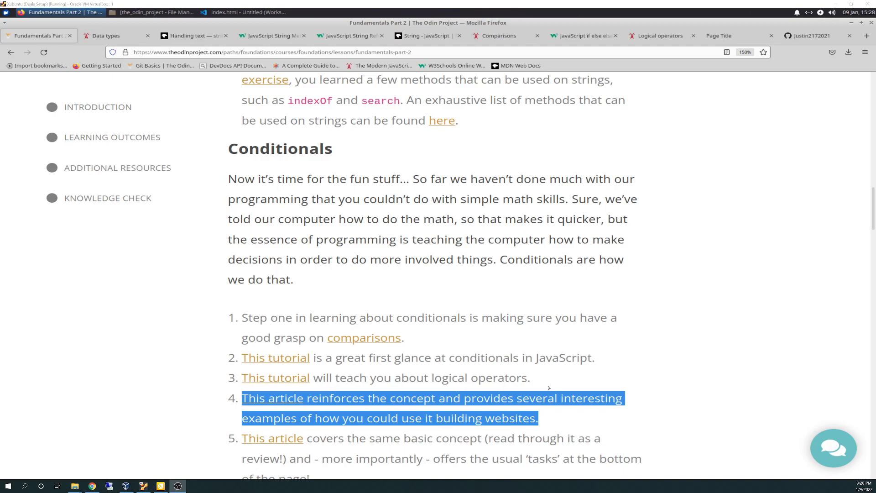
{"action": "mouse_move", "coordinate": [553, 384]}
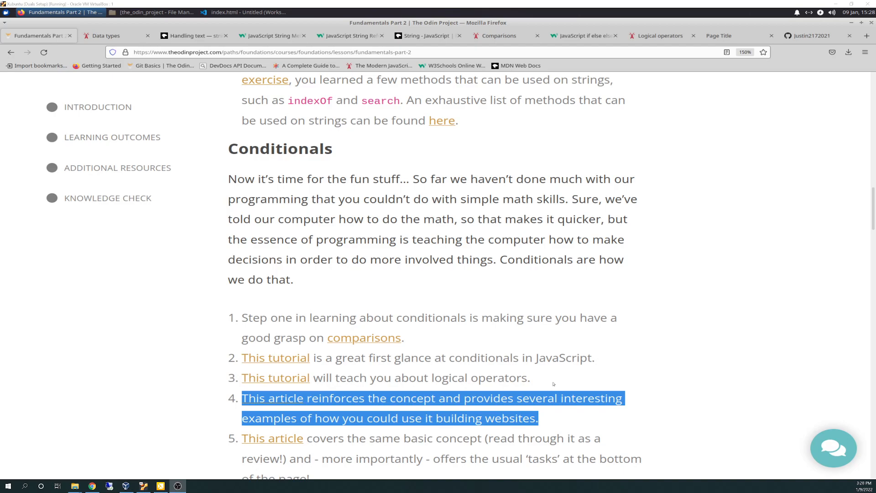
{"action": "mouse_move", "coordinate": [557, 380]}
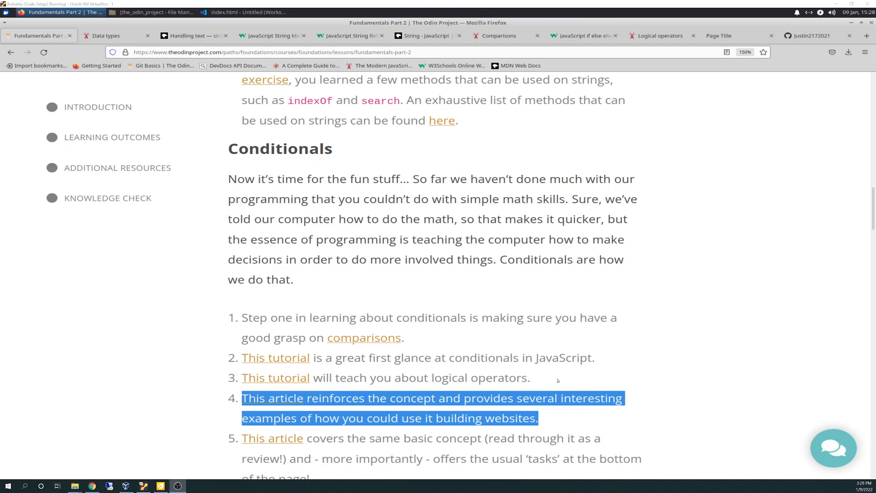
{"action": "mouse_move", "coordinate": [542, 371]}
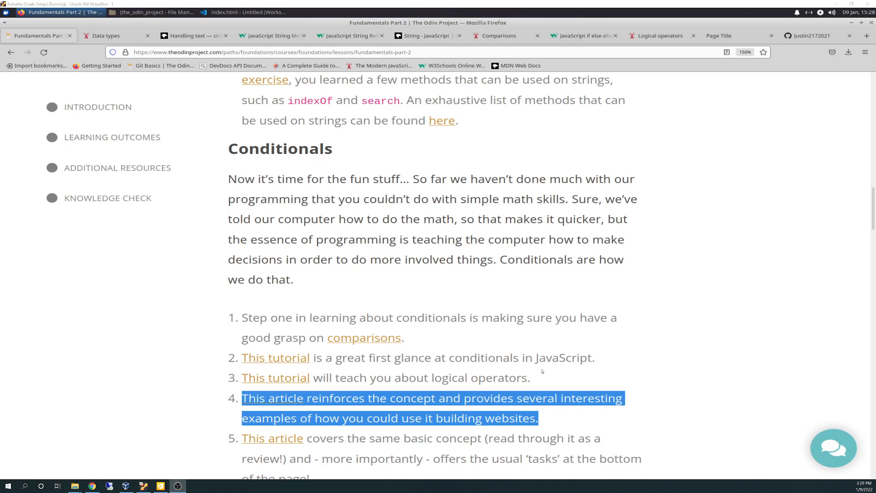
{"action": "scroll", "scroll_direction": "down", "scroll_amount": 3}
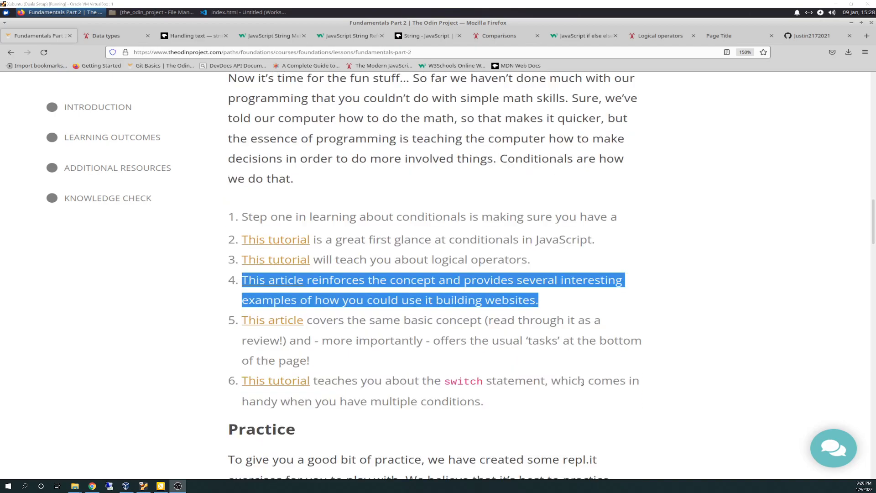
{"action": "scroll", "scroll_direction": "down", "scroll_amount": 3}
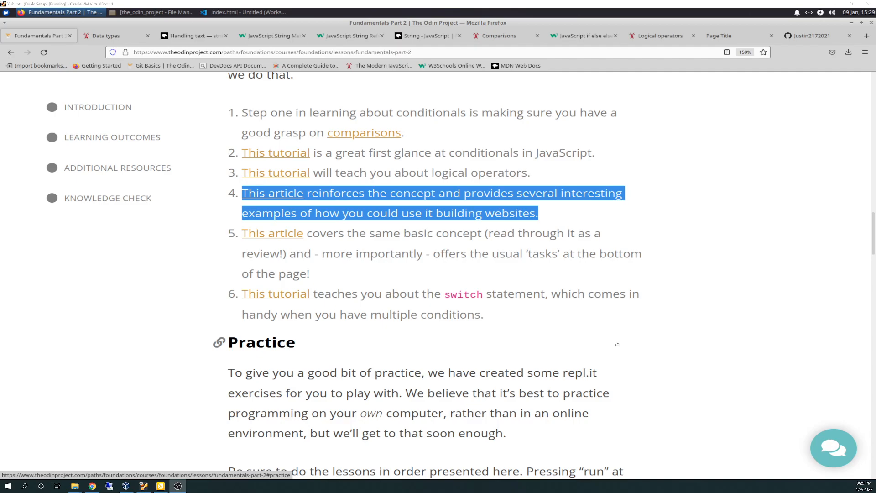
{"action": "mouse_move", "coordinate": [427, 264]}
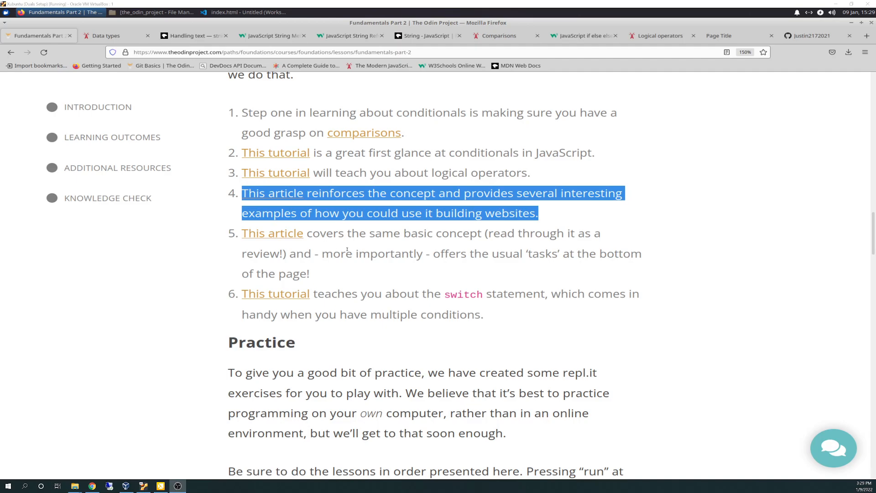
{"action": "mouse_move", "coordinate": [272, 233]}
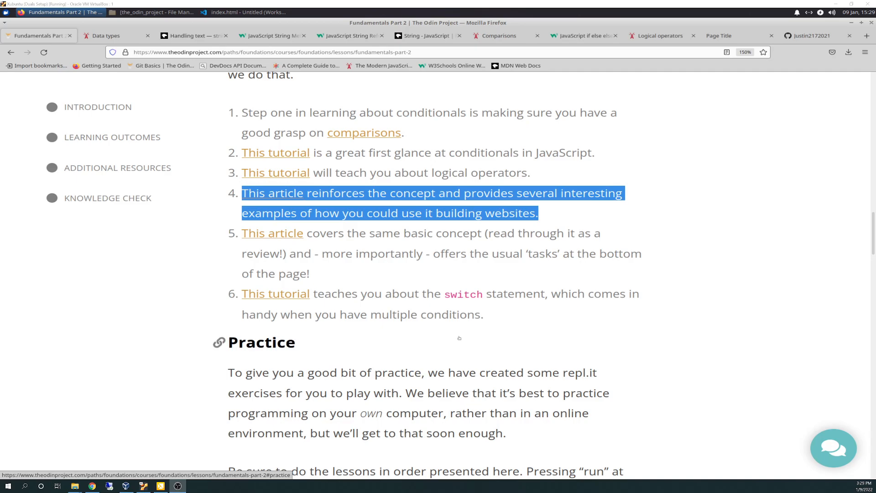
{"action": "mouse_move", "coordinate": [542, 341]}
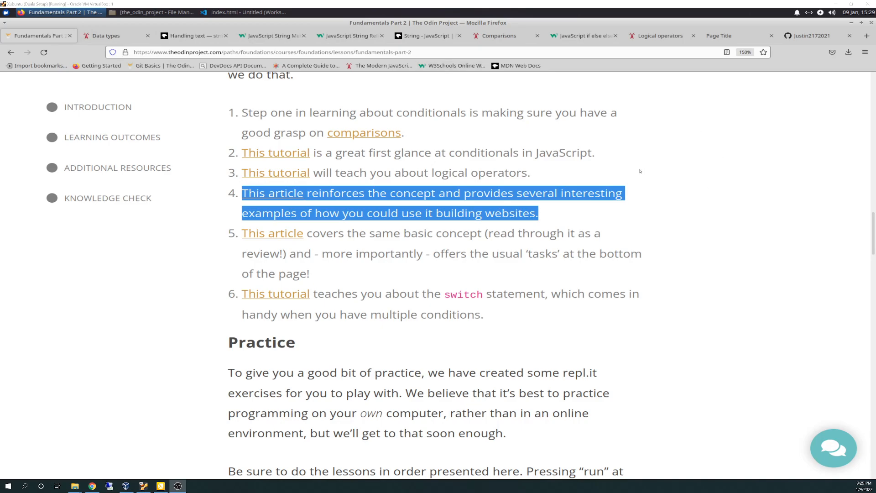
{"action": "mouse_move", "coordinate": [786, 288]}
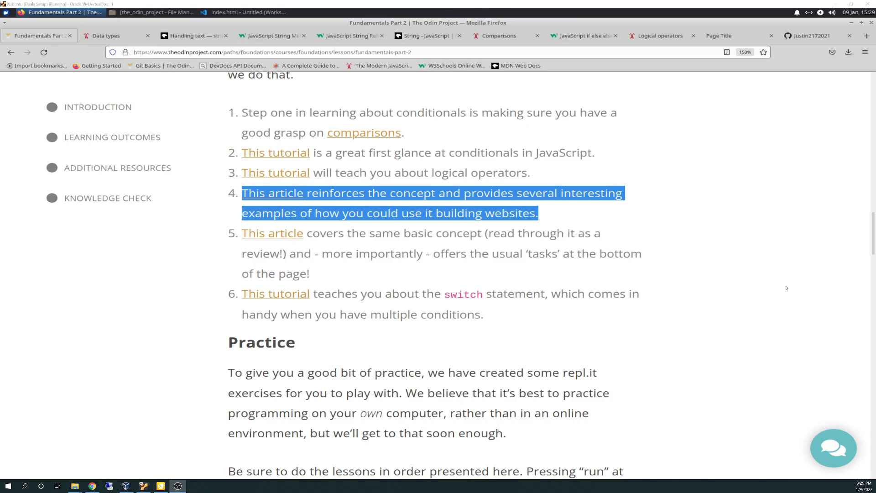
{"action": "mouse_move", "coordinate": [774, 287]}
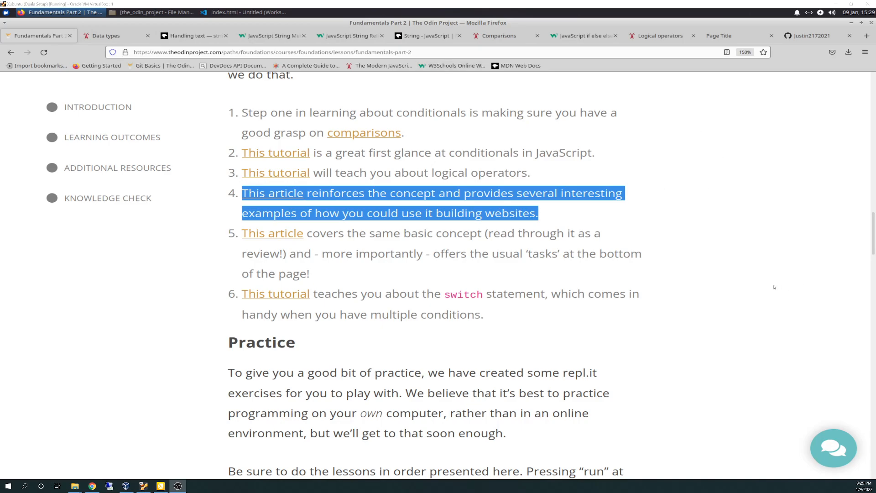
{"action": "mouse_move", "coordinate": [756, 276]}
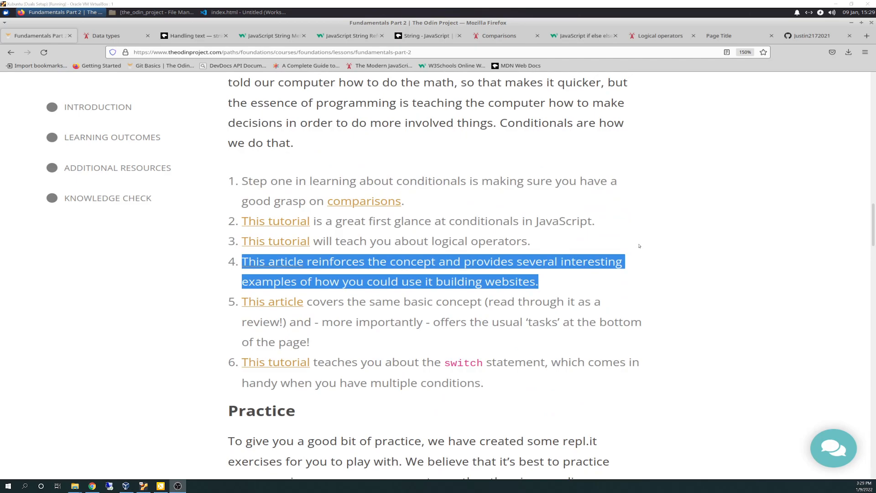
{"action": "mouse_move", "coordinate": [676, 236]}
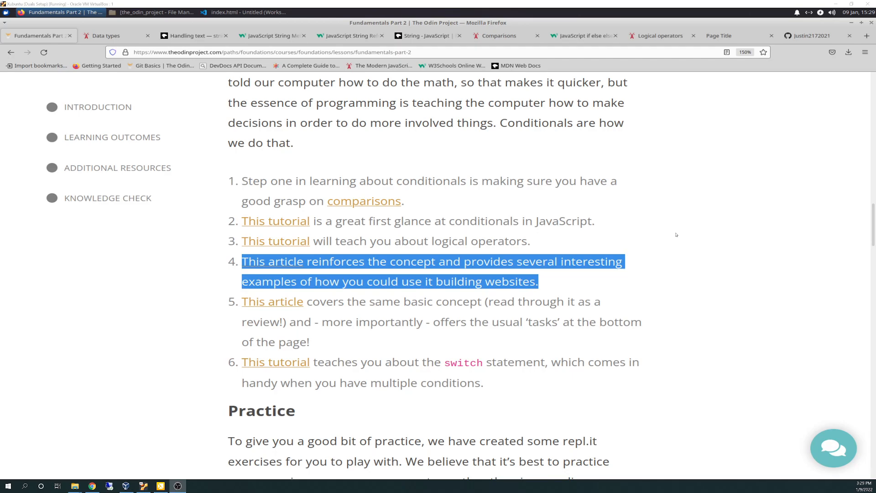
{"action": "mouse_move", "coordinate": [645, 243]}
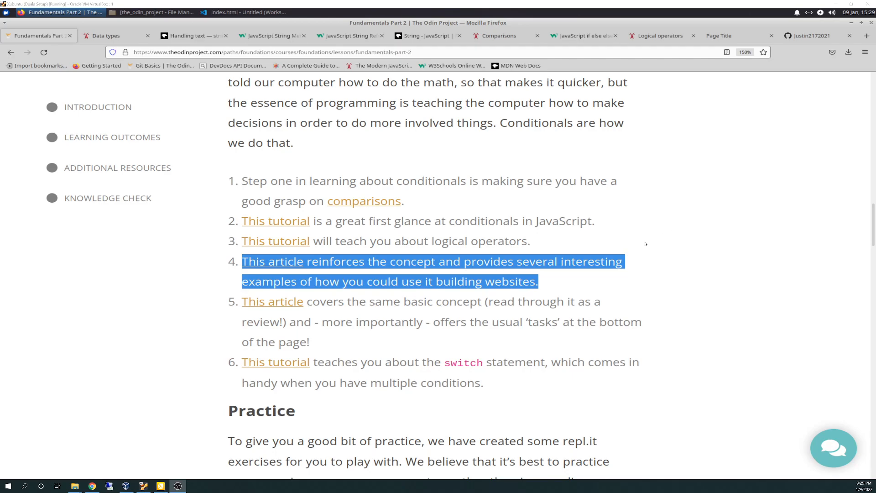
{"action": "mouse_move", "coordinate": [444, 235]}
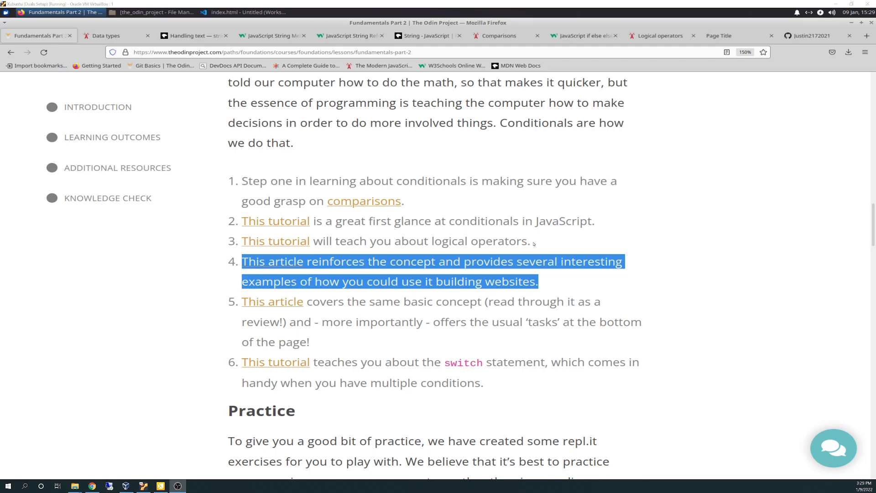
{"action": "mouse_move", "coordinate": [530, 245]}
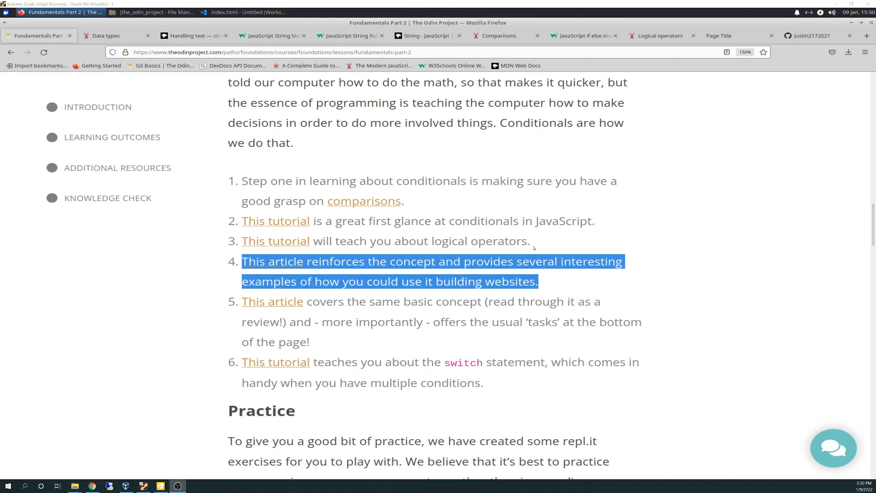
{"action": "mouse_move", "coordinate": [535, 248]}
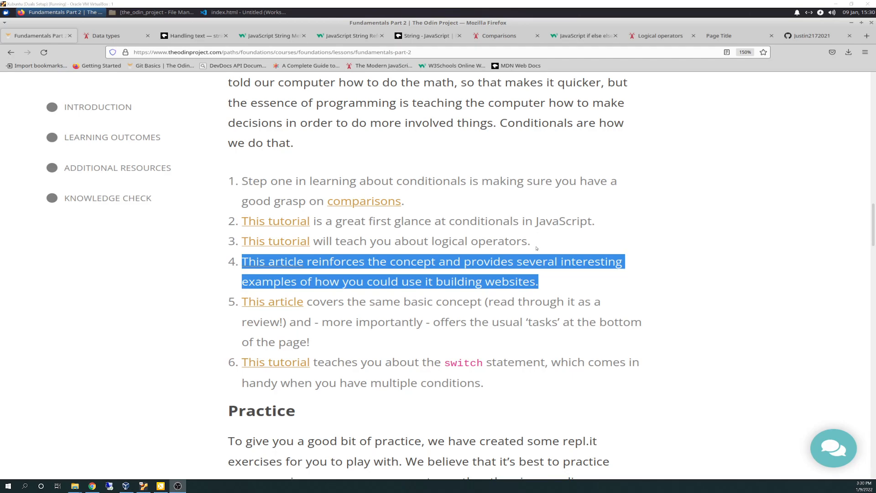
{"action": "mouse_move", "coordinate": [537, 248]}
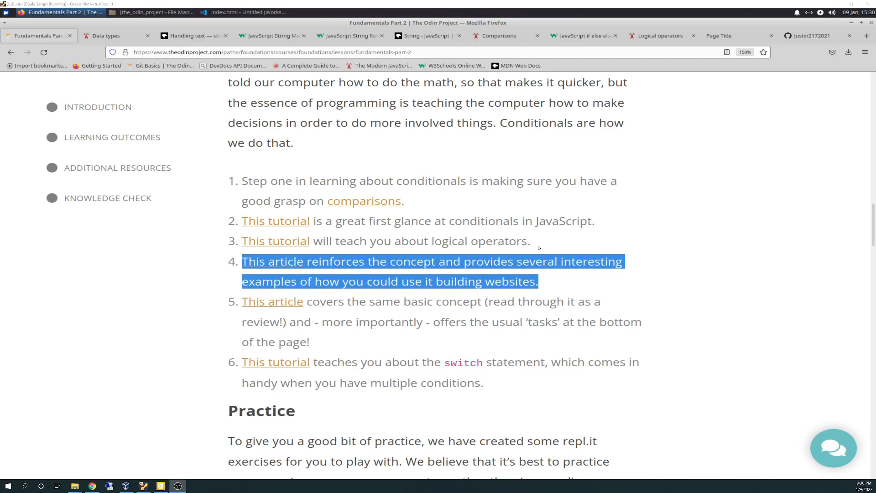
{"action": "mouse_move", "coordinate": [416, 189]}
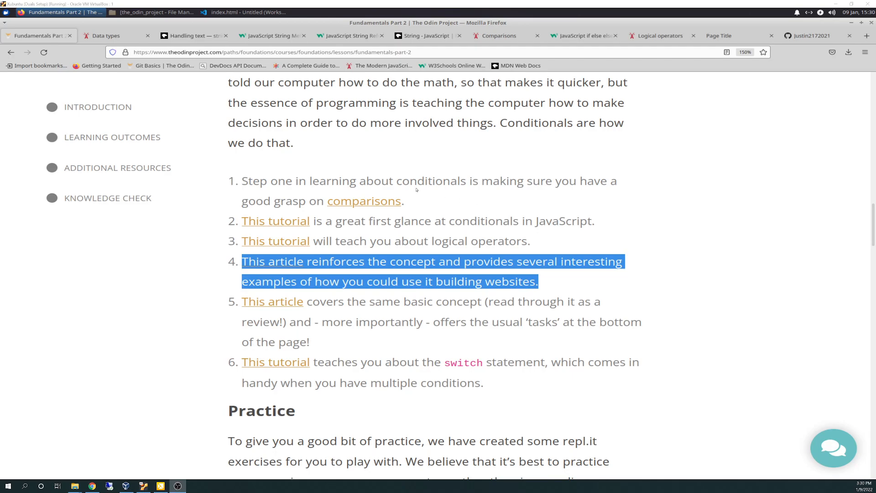